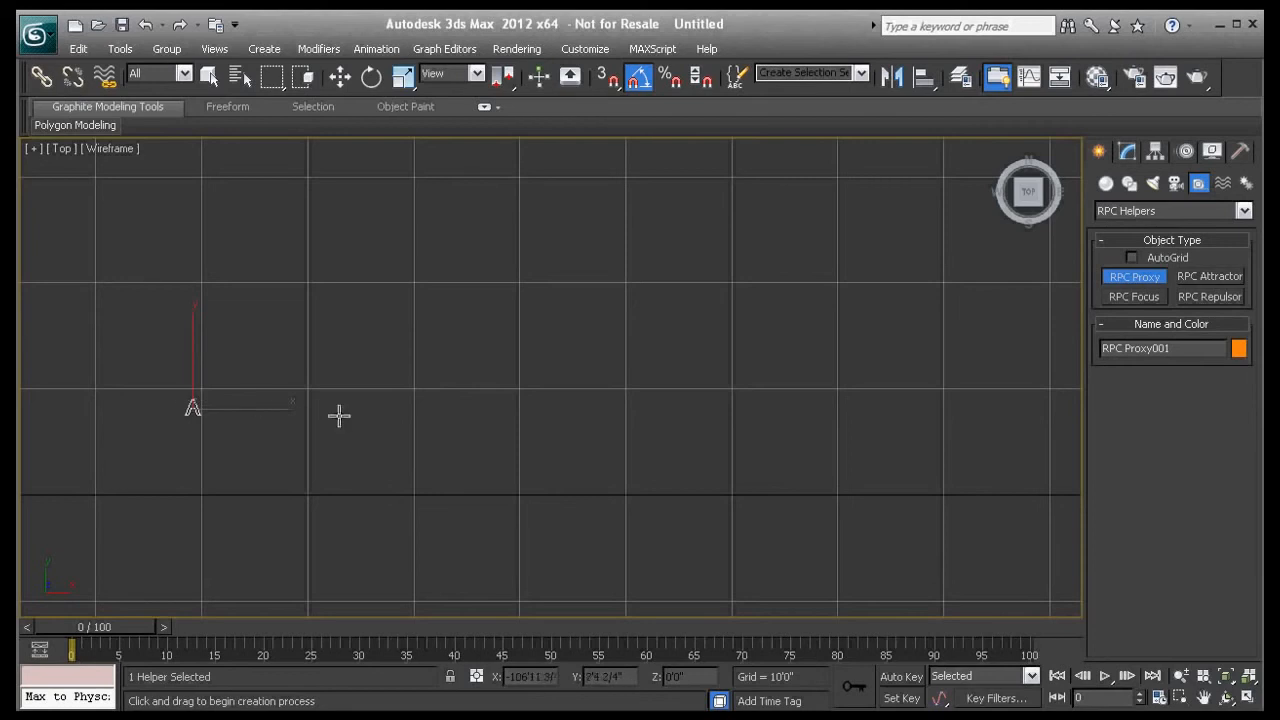
mouse_move(360, 418)
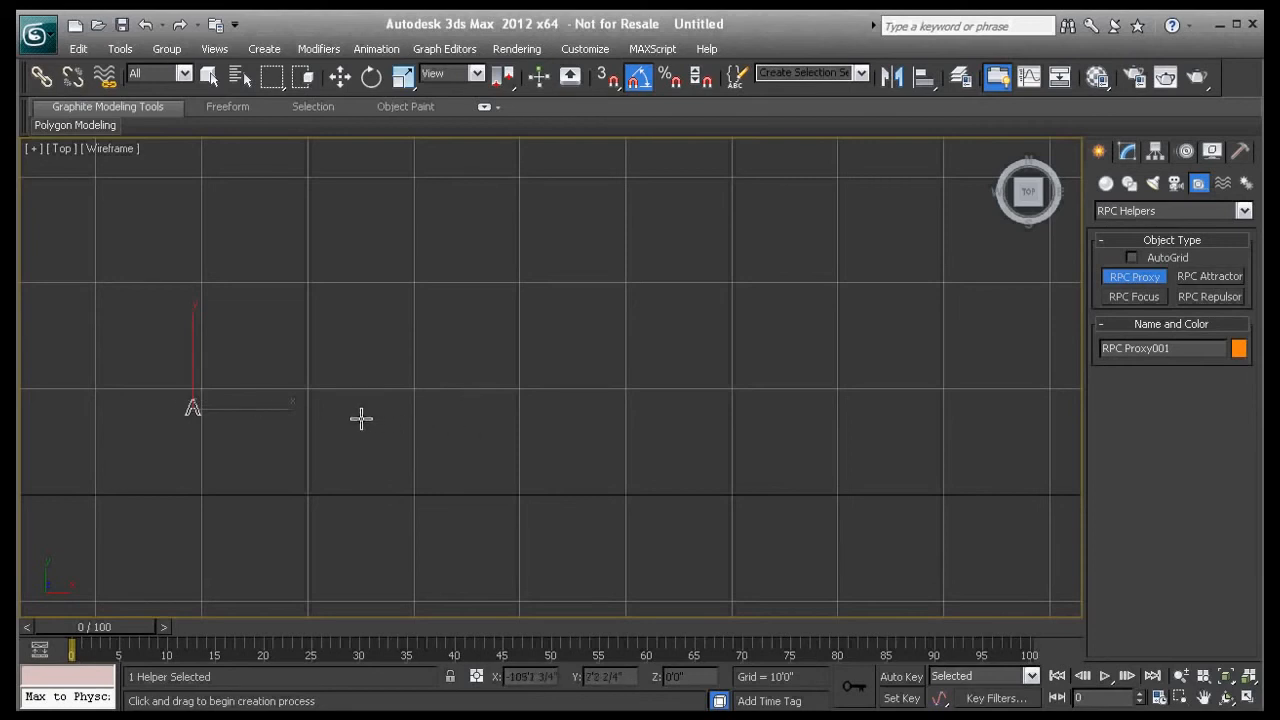
Array the RPC proxy into ten copies spaced 4'0" apart along X.
left_click(119, 48)
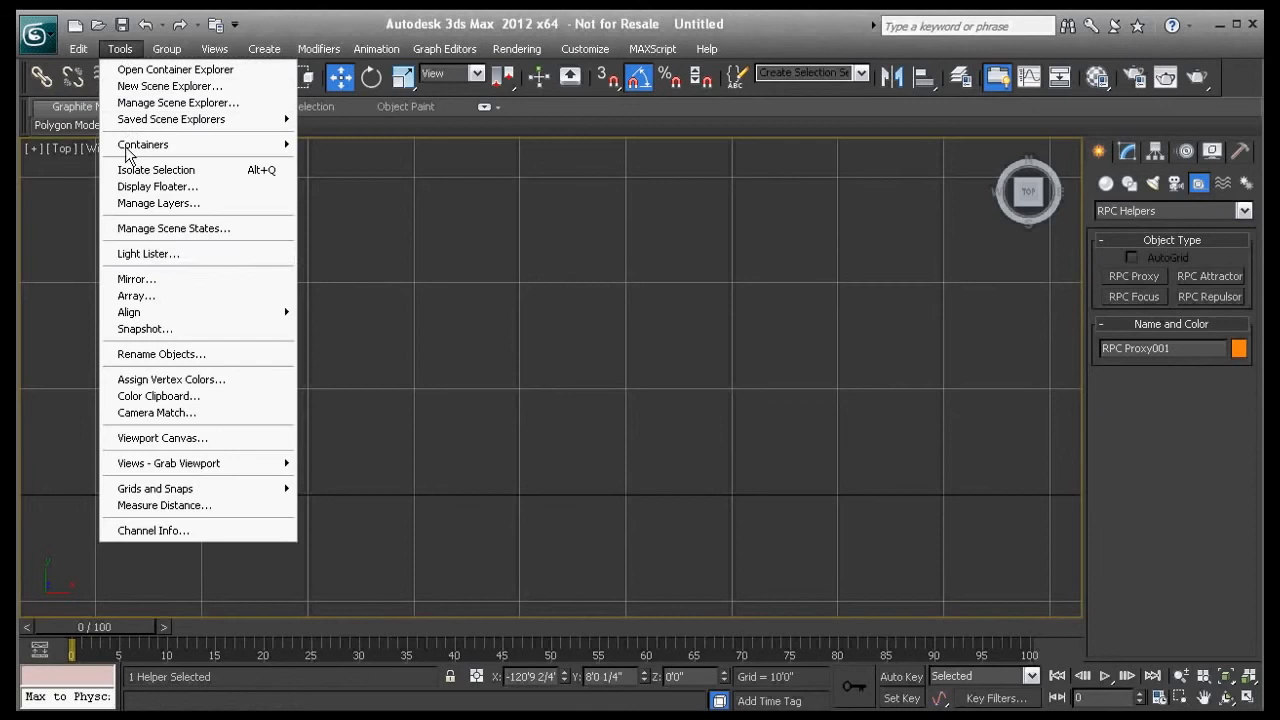
left_click(136, 295)
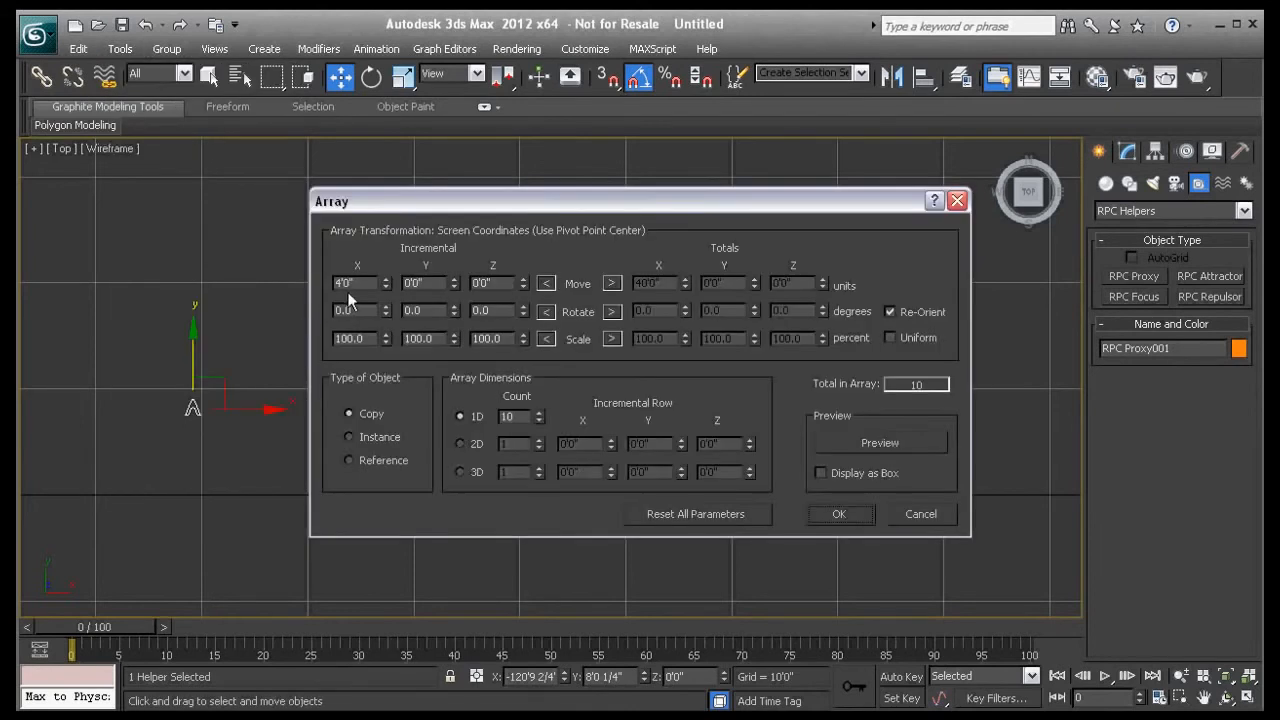
left_click(879, 442)
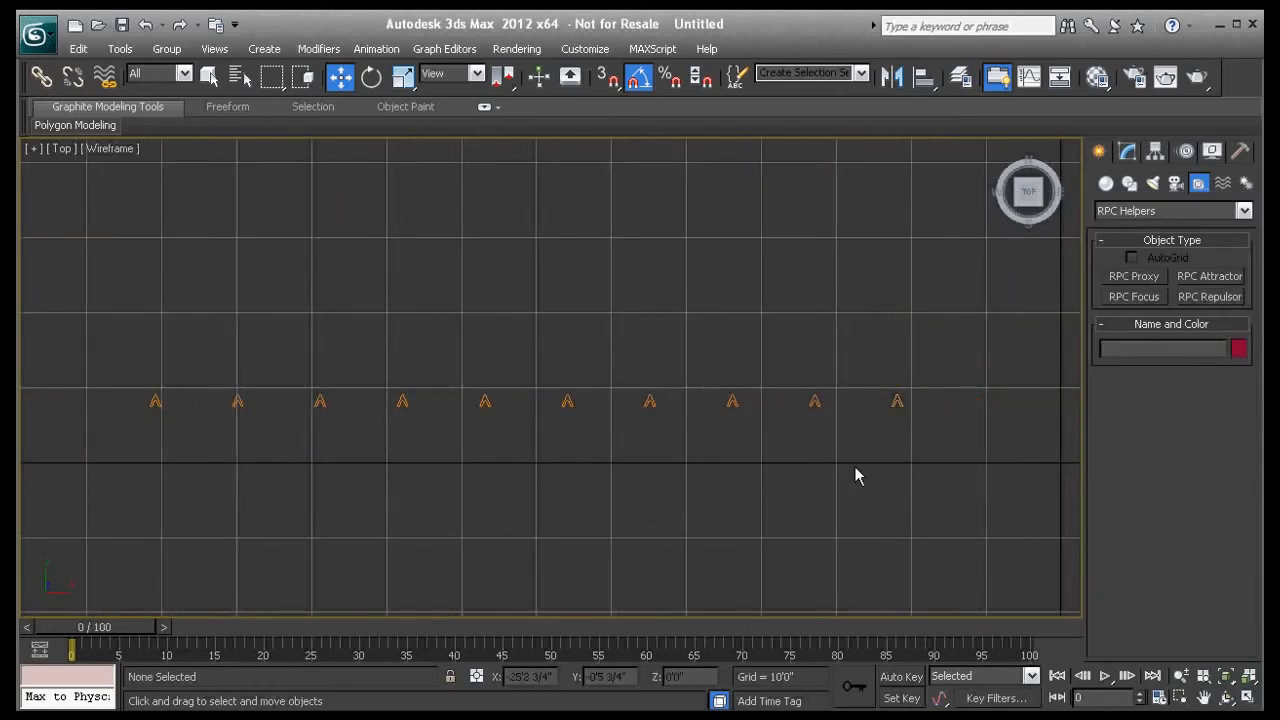
Select RPC Proxy010 and set up a mass-populate rule with all ten proxies and Auto_Economy/Midsize cars.
left_click(896, 401)
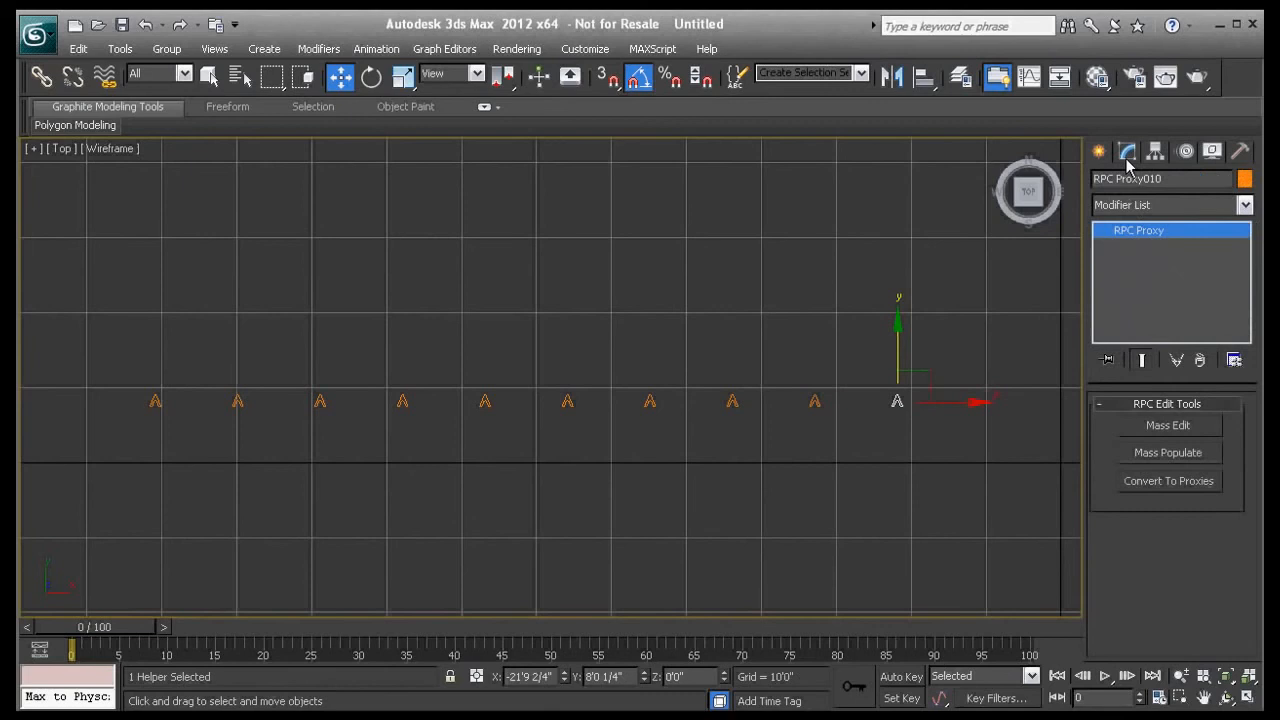
left_click(1167, 452)
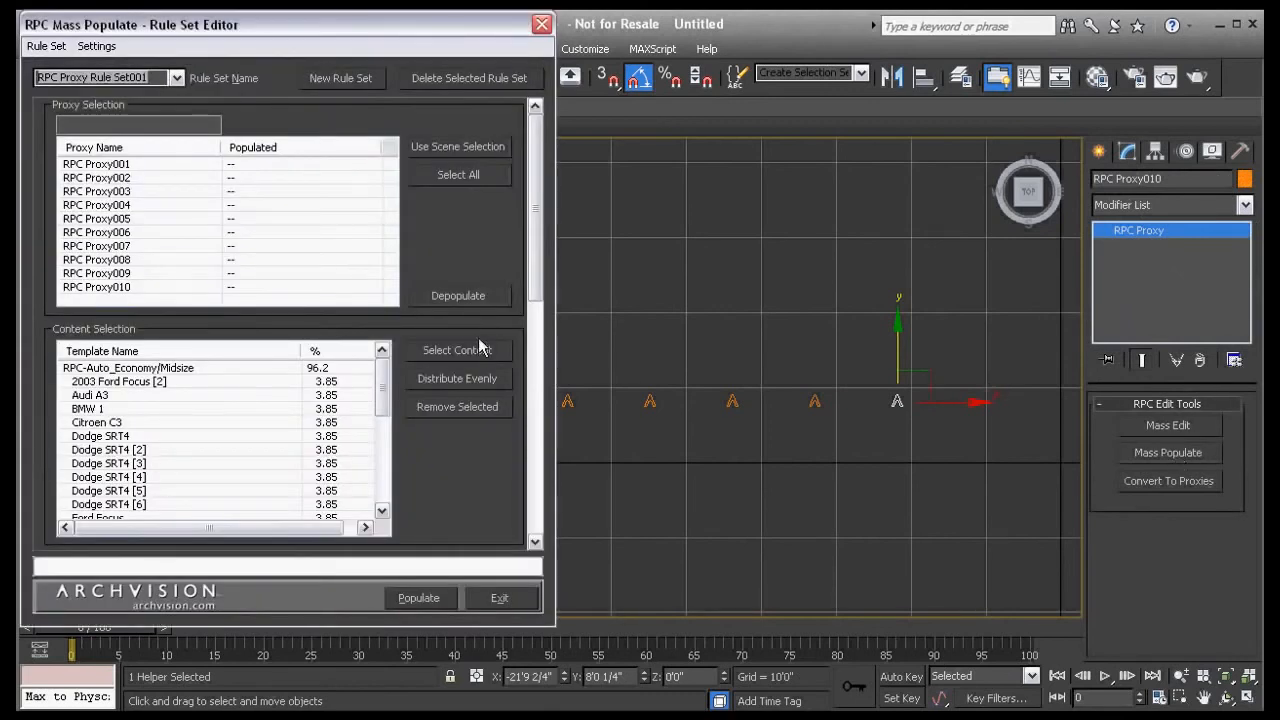
left_click(458, 174)
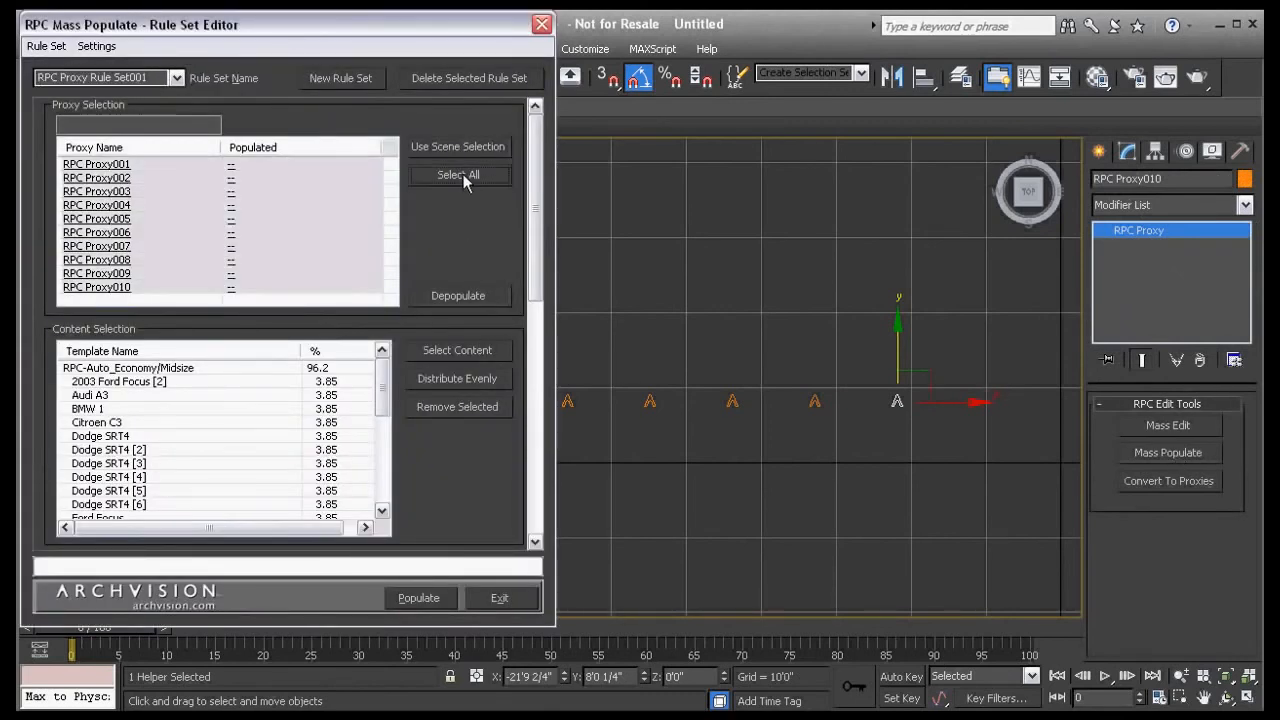
left_click(457, 350)
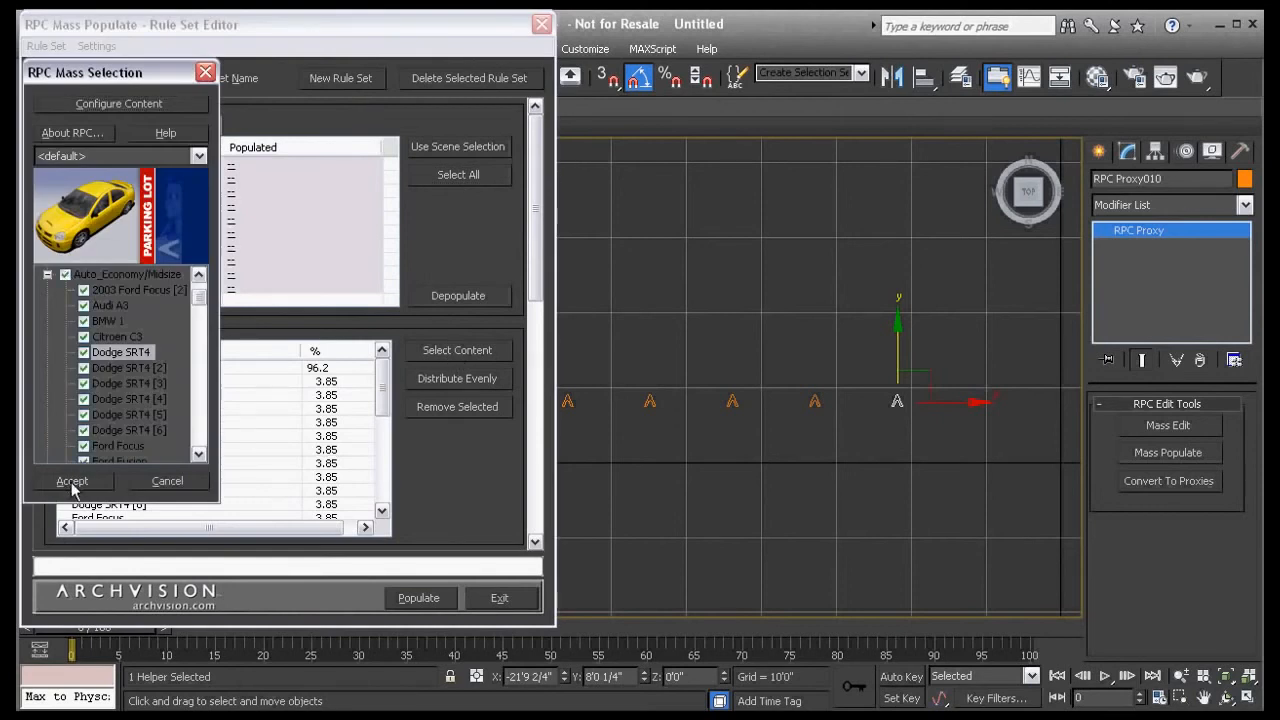
left_click(72, 481)
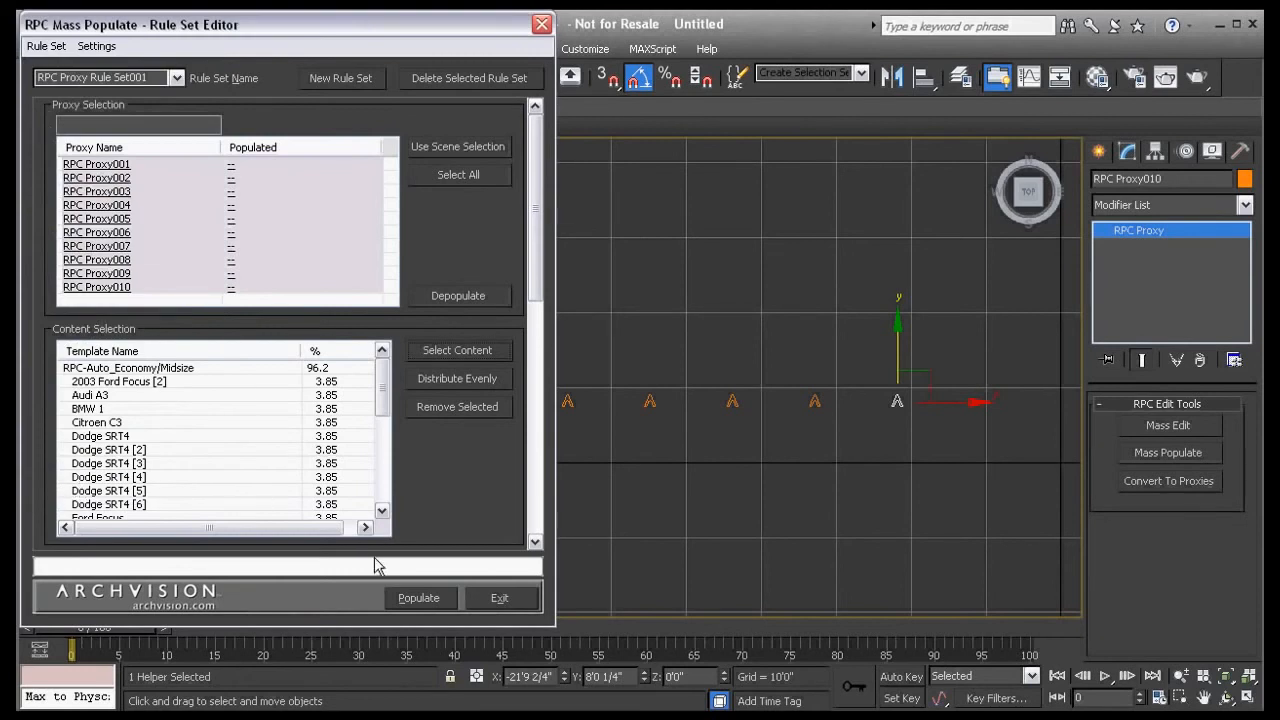
Populate the proxies with car models and exit the Rule Set Editor.
left_click(419, 598)
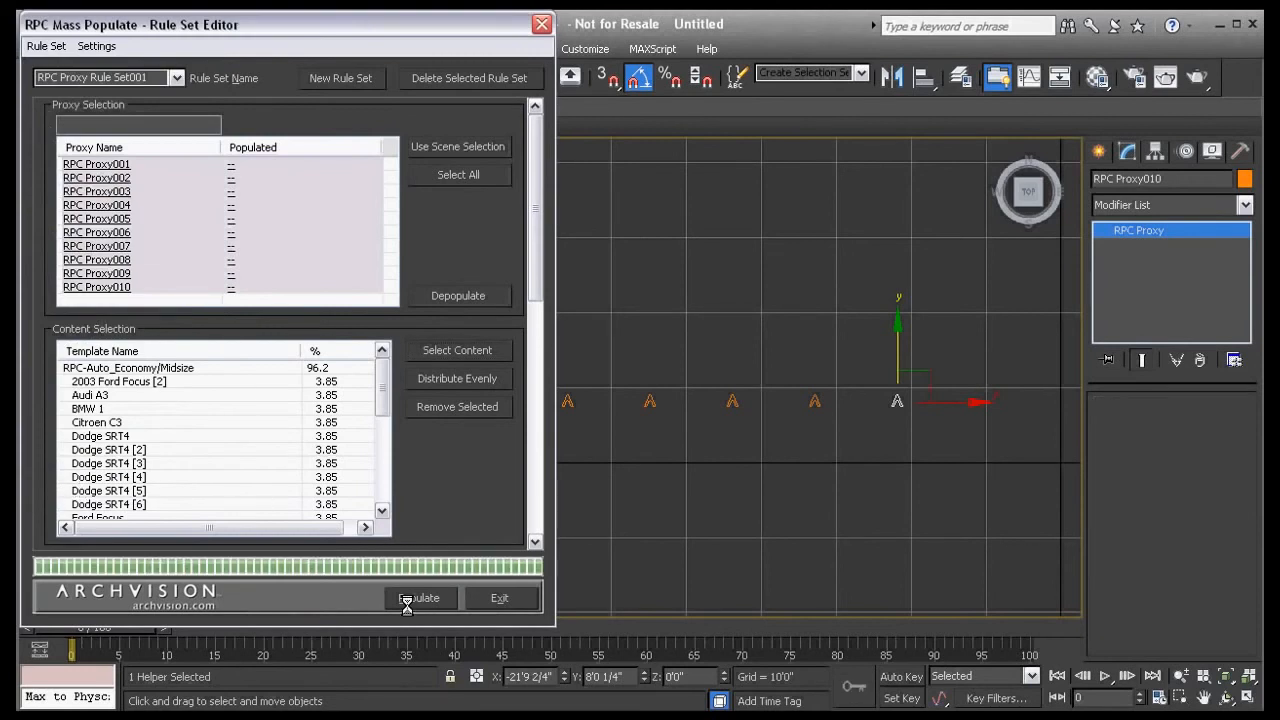
left_click(419, 598)
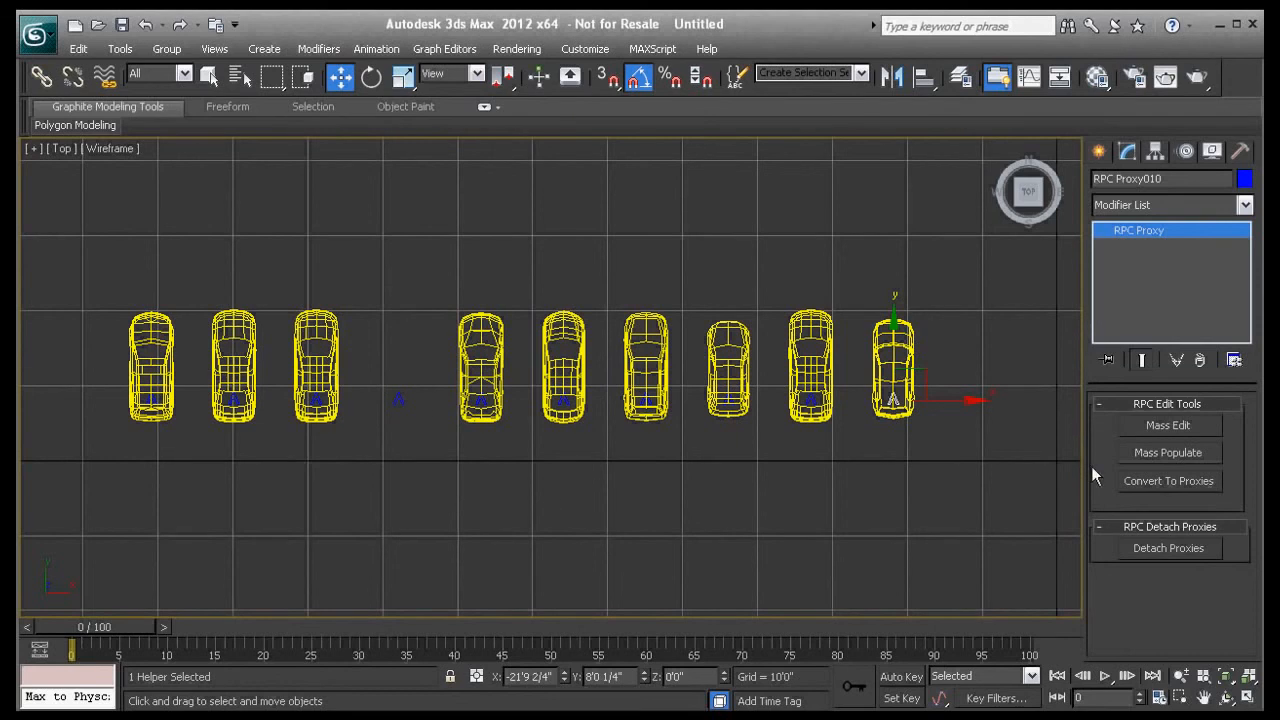
Re-run Mass Populate with evenly distributed car percentages, then exit the editor.
left_click(1168, 452)
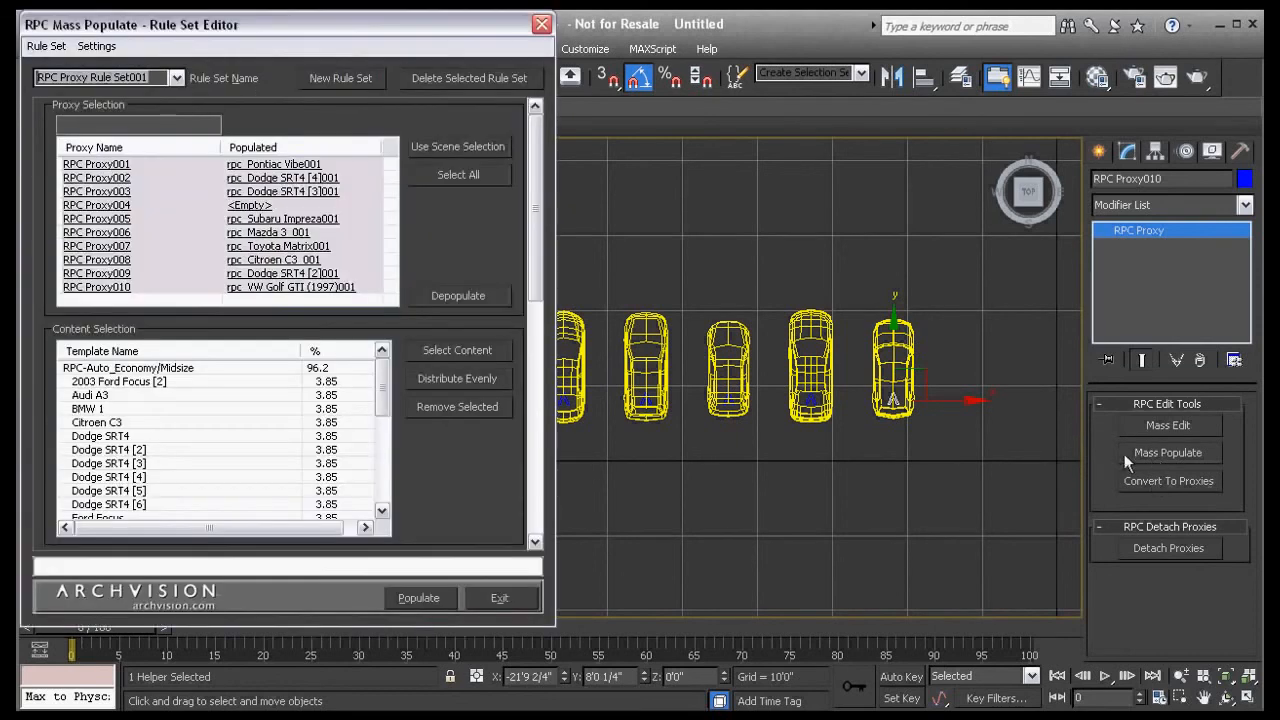
scroll("down", 3)
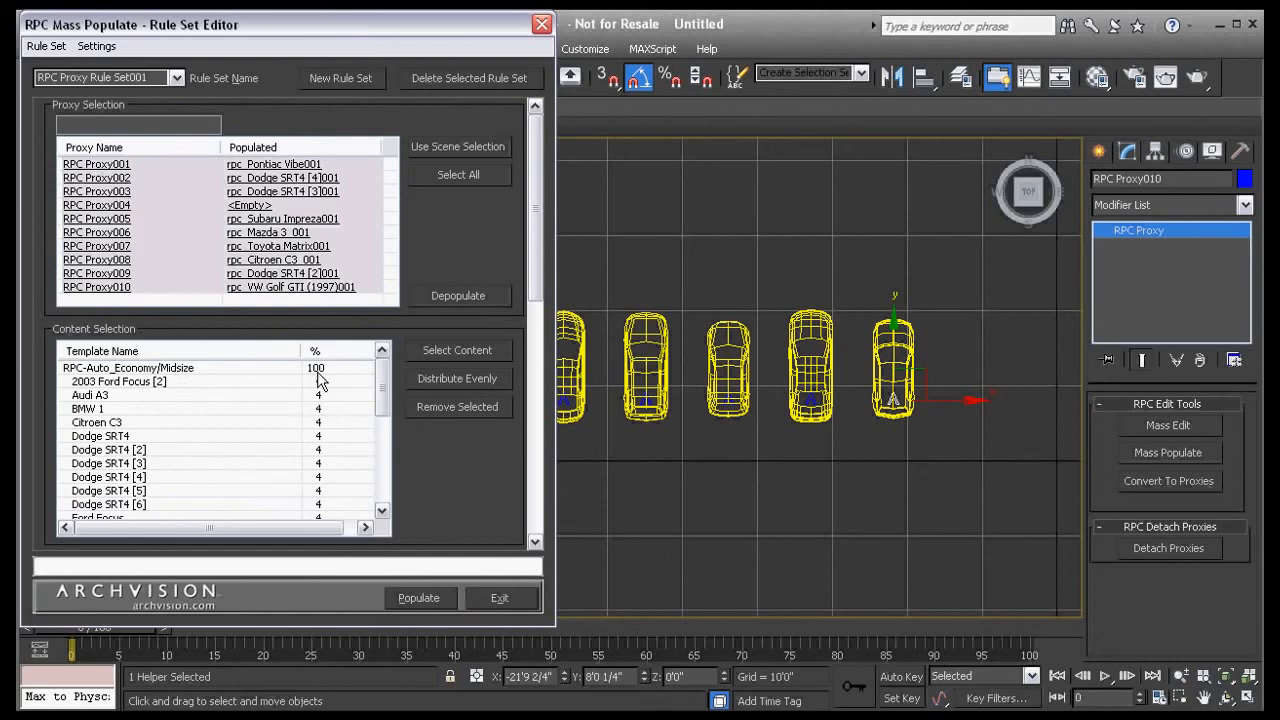
left_click(418, 597)
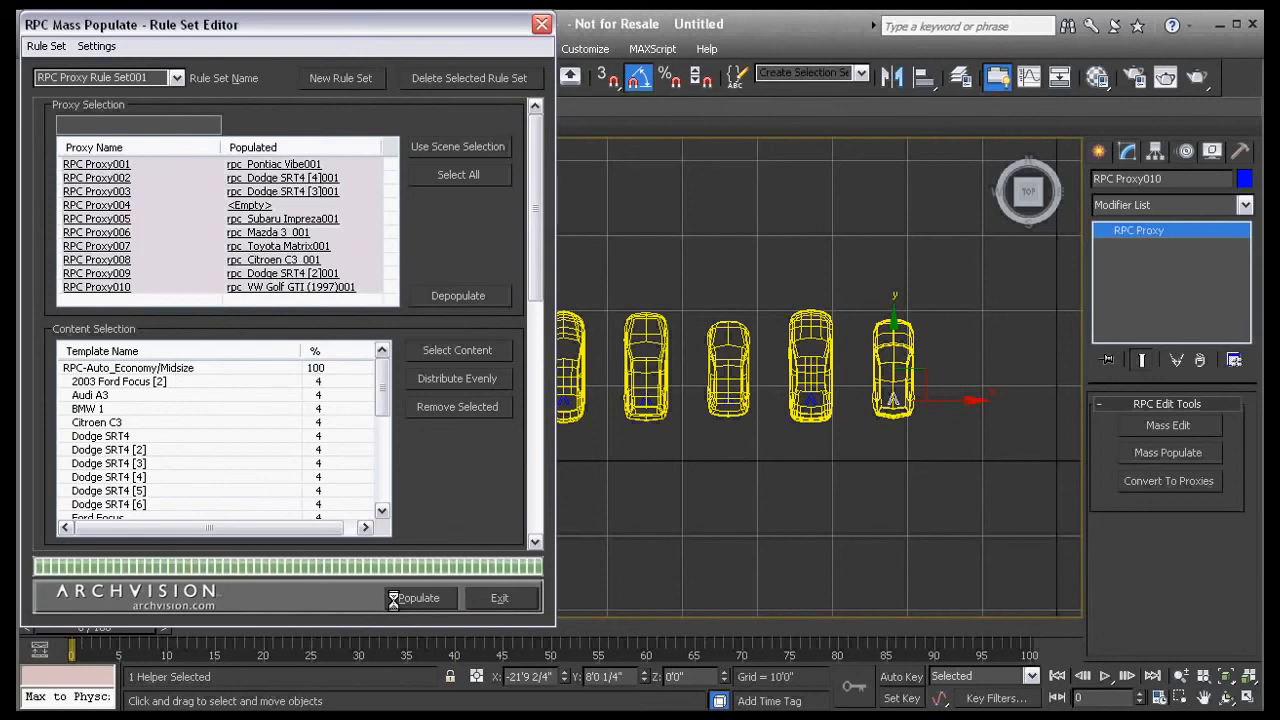
left_click(499, 597)
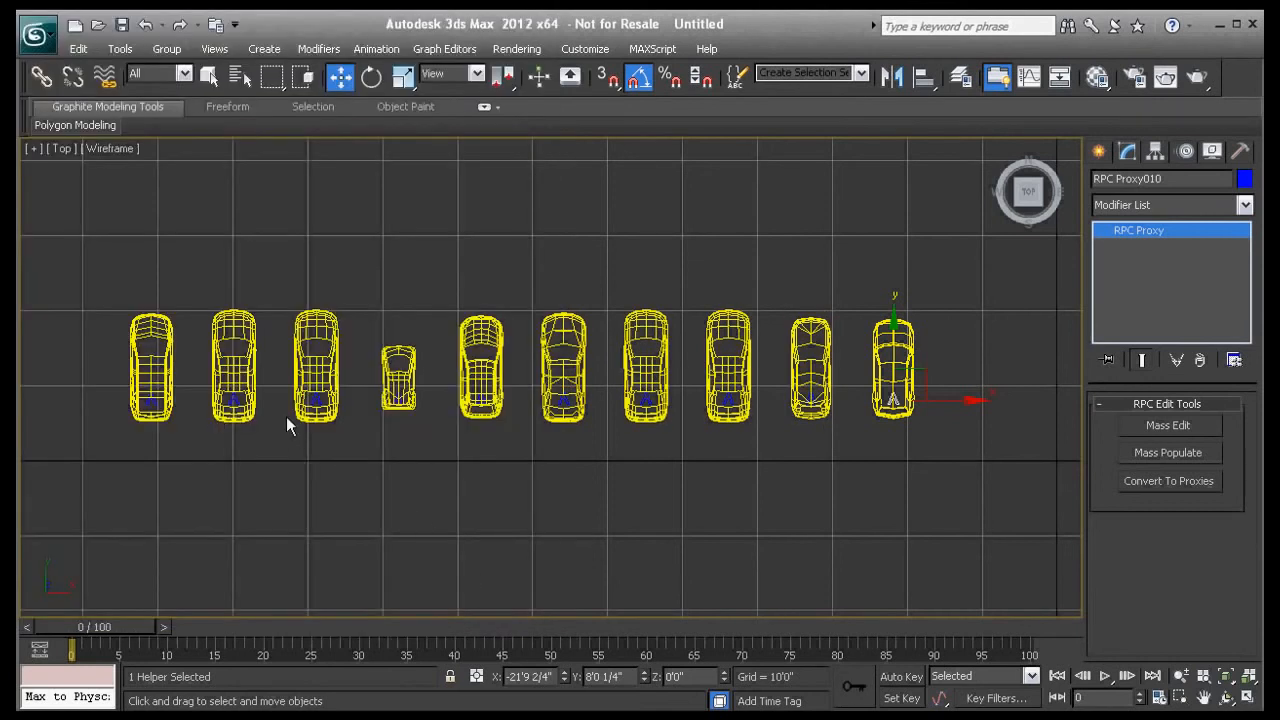
mouse_move(930, 423)
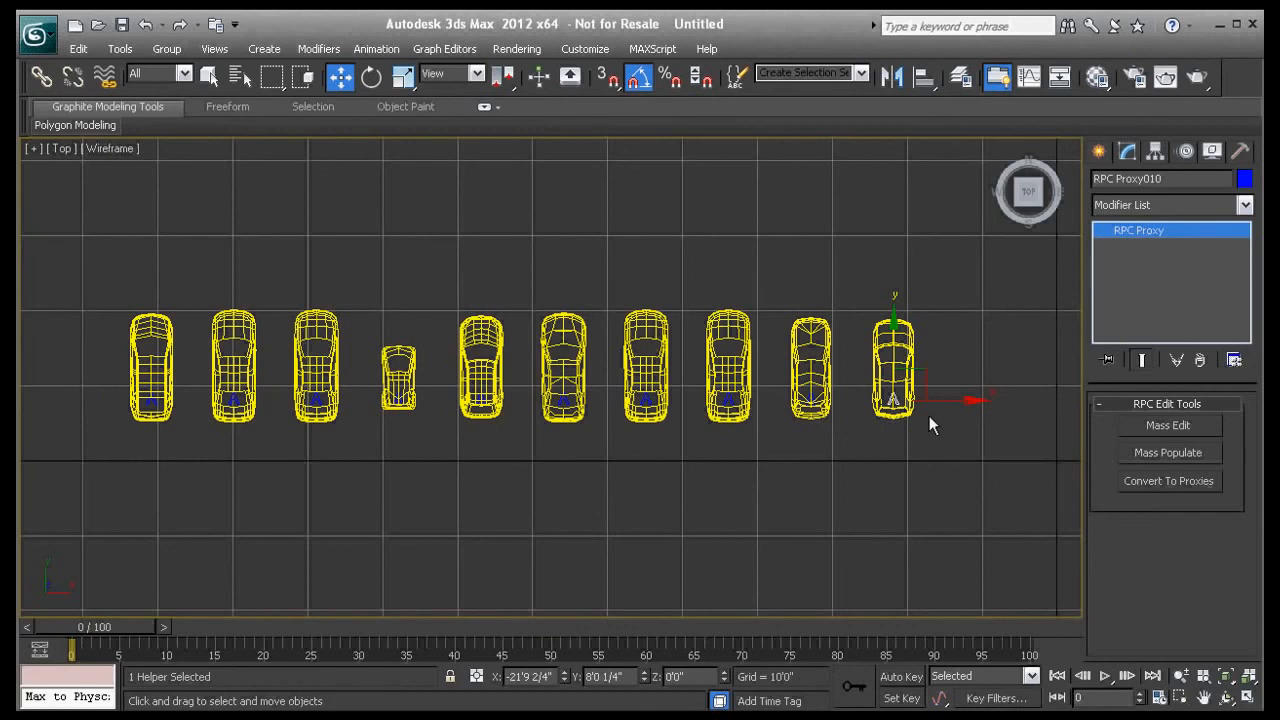